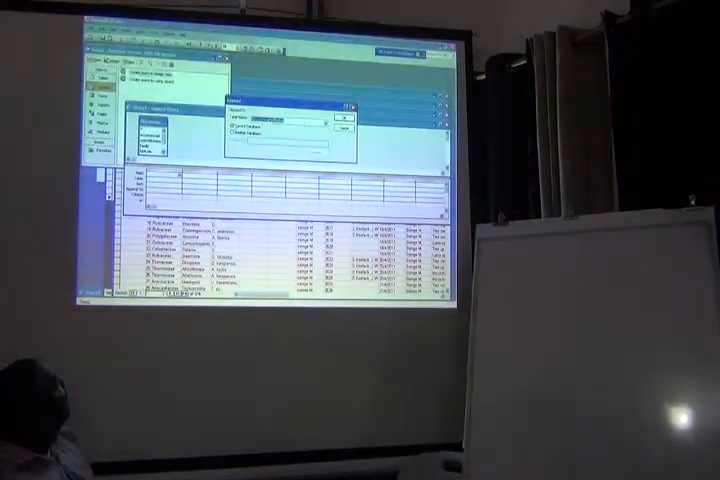
Switch the occurrences table to Design View to check its fields
left_click(324, 120)
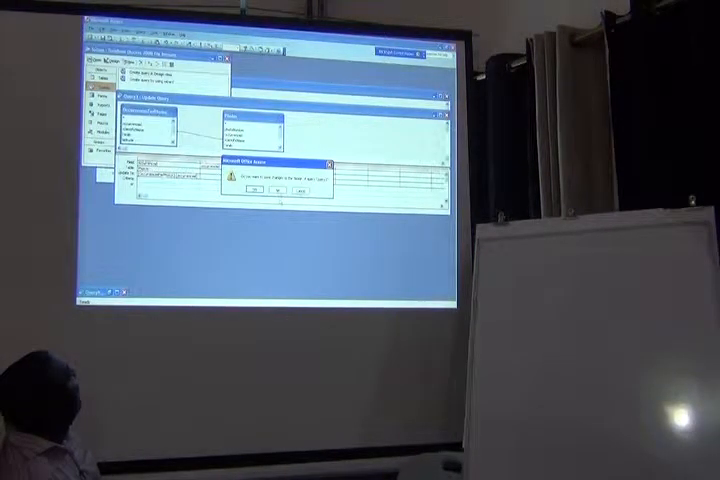
Respond to the relationship message, triggering the referential integrity warning
left_click(242, 188)
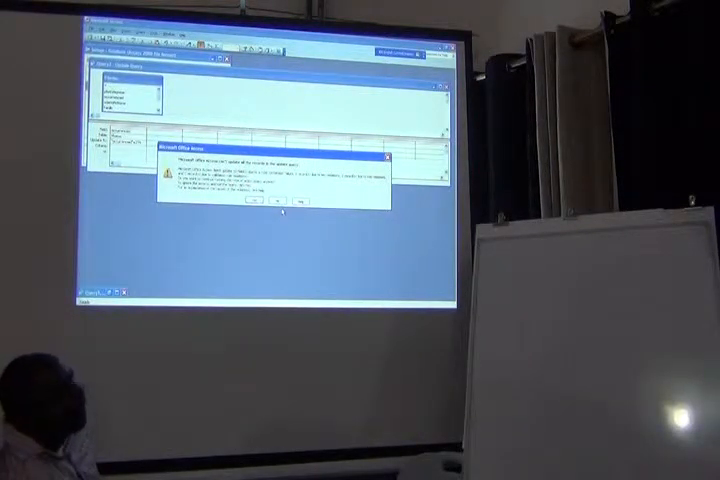
Acknowledge the referential integrity warning and dismiss the follow-up message
left_click(260, 200)
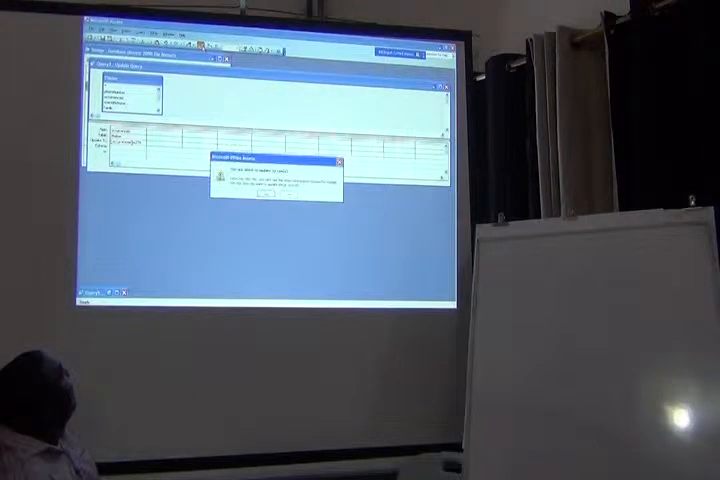
left_click(272, 192)
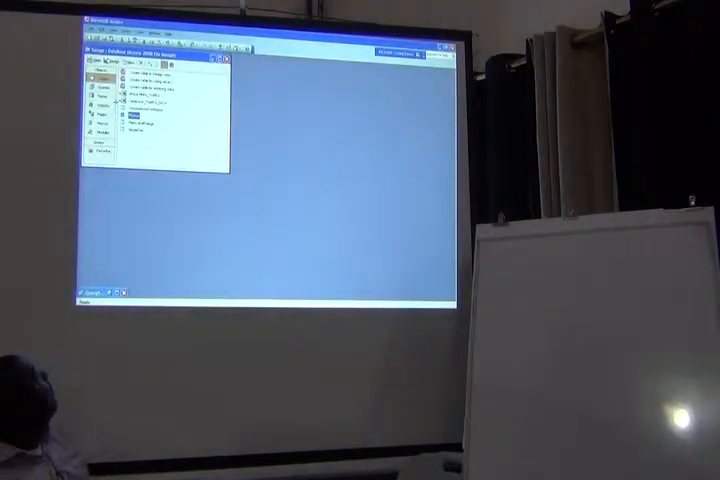
Reopen the Relationships layout and add a table from the Show Table dialog
left_click(104, 74)
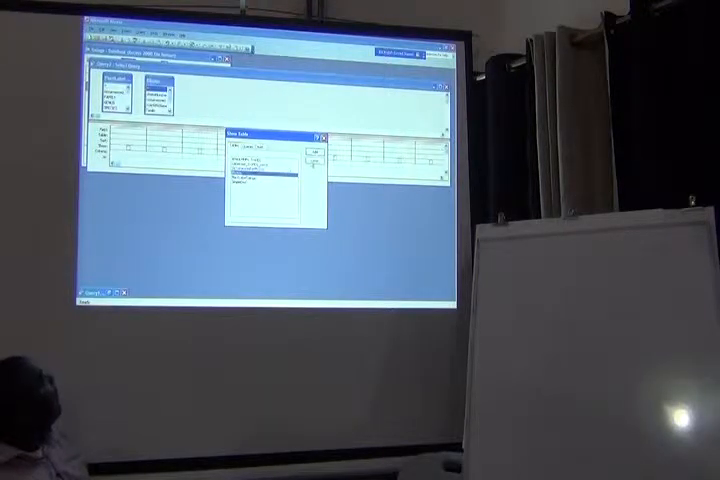
left_click(312, 144)
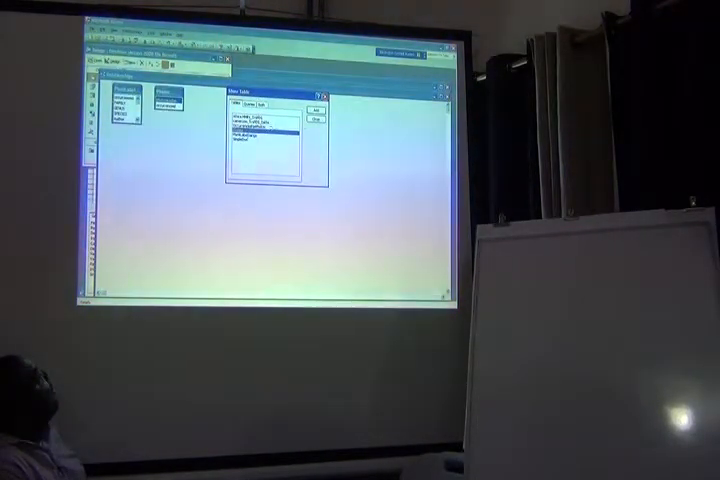
Choose the linking field for the relationship and dismiss the resulting warning
left_click(316, 108)
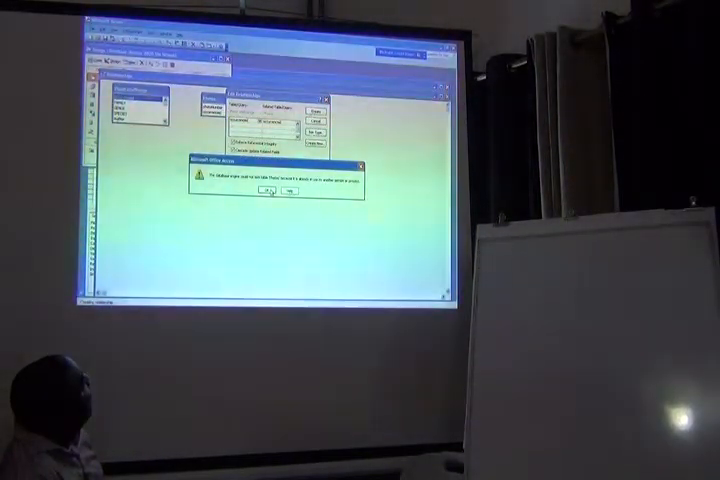
left_click(268, 190)
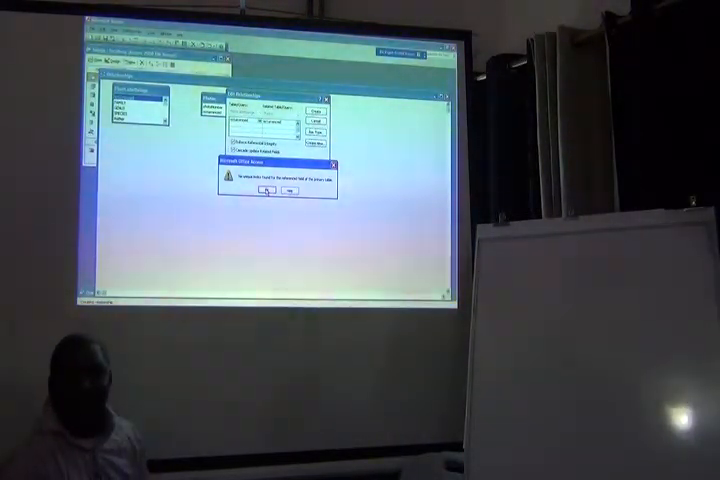
Dismiss the second warning after retrying the relationship
left_click(268, 194)
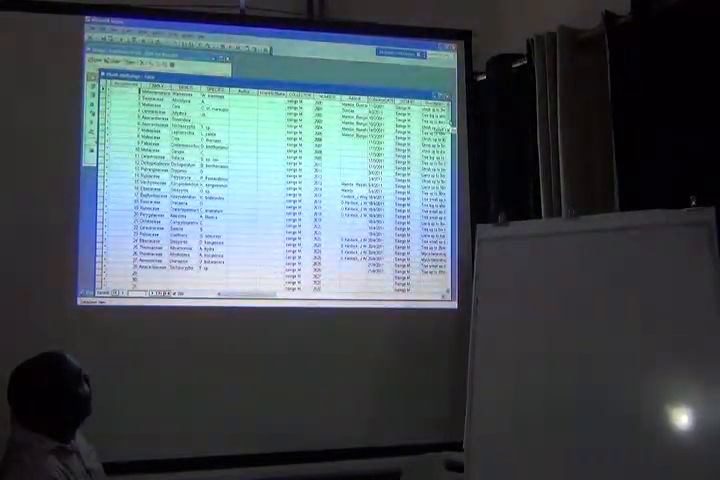
Scroll down the datasheet to inspect further records and their related photo rows
scroll("down", 3)
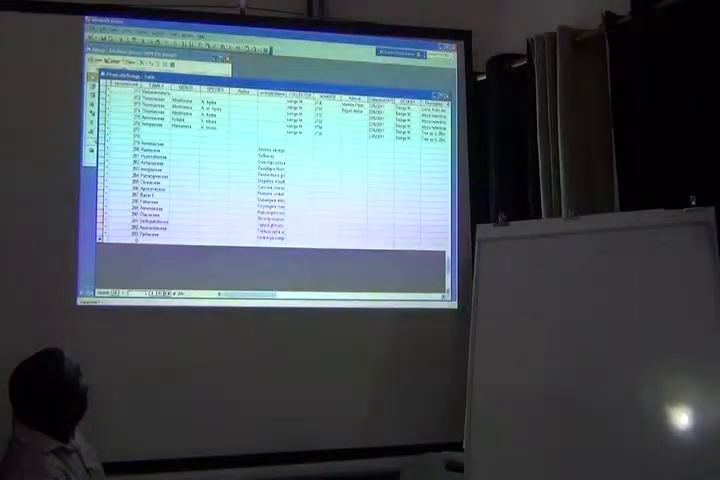